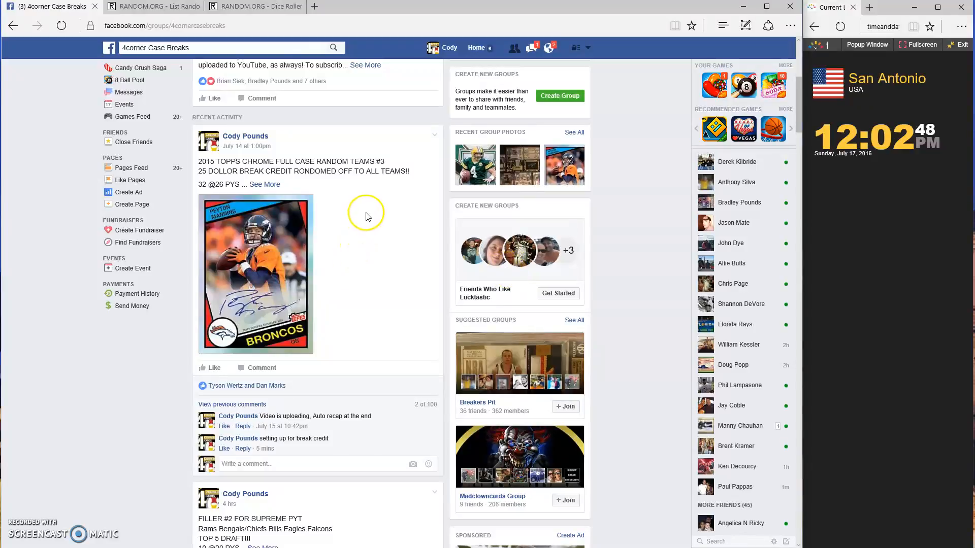
pyautogui.moveTo(367, 221)
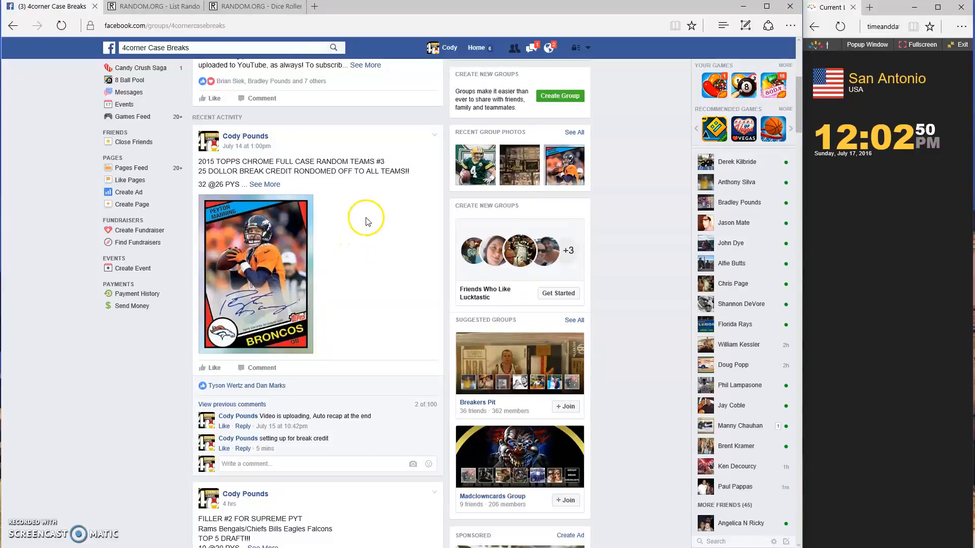
pyautogui.moveTo(301, 172)
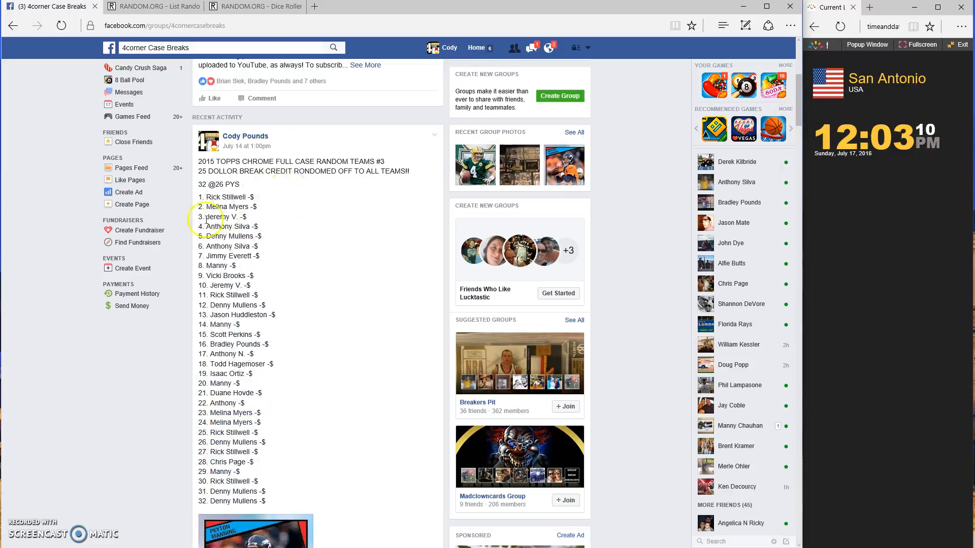
# Select the whole 32-name numbered list in the post and copy it
pyautogui.moveTo(208, 197); pyautogui.dragTo(290, 472)
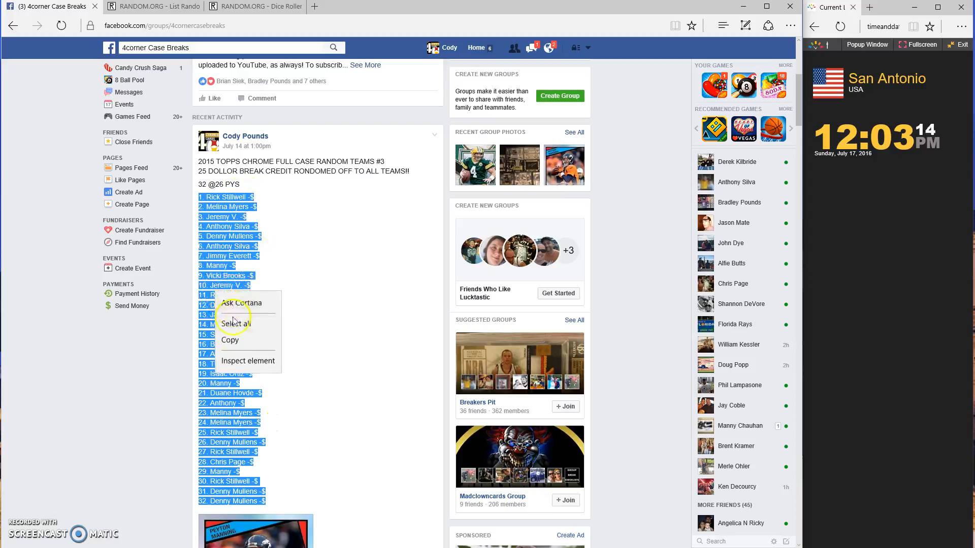
pyautogui.click(152, 7)
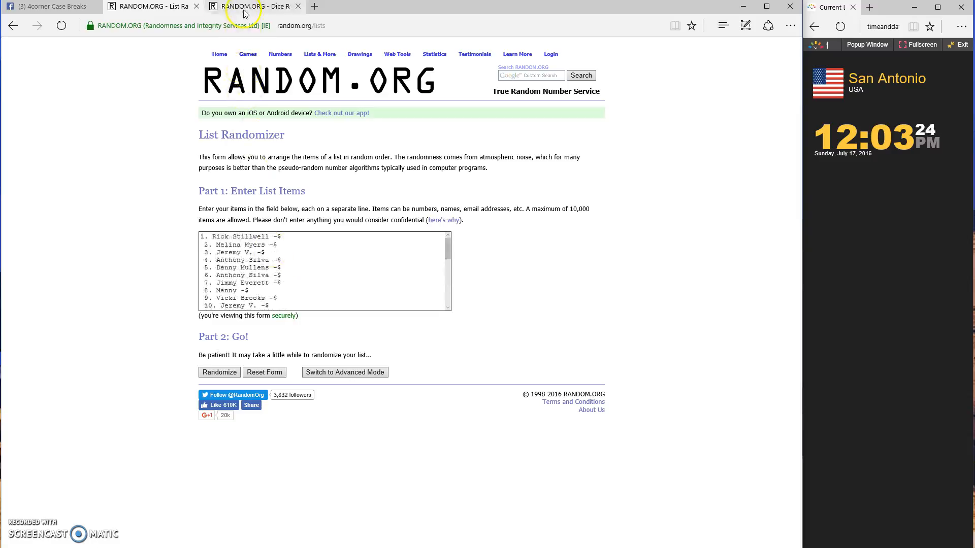
# Roll two virtual dice on the Dice Roller (6 and 2), then return to the List Randomizer
pyautogui.click(255, 6)
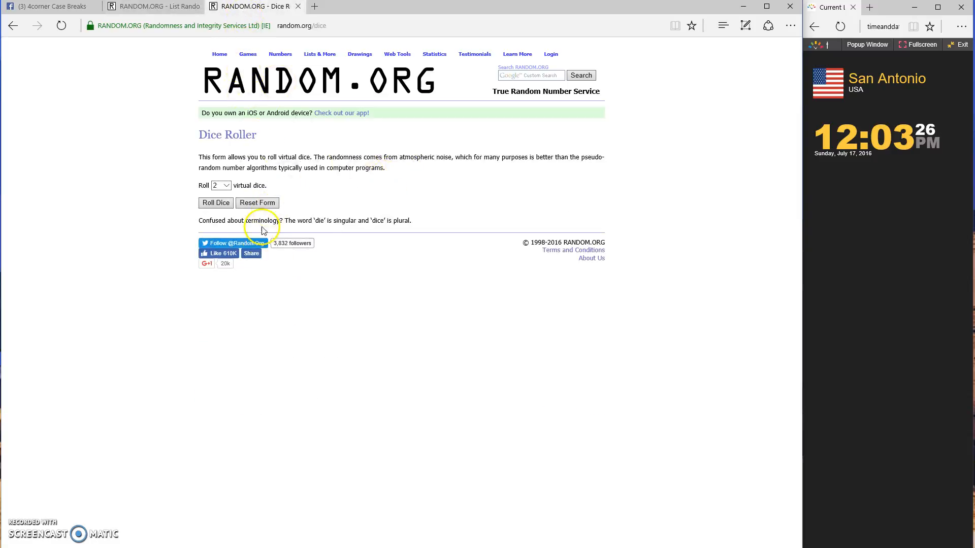
pyautogui.click(215, 203)
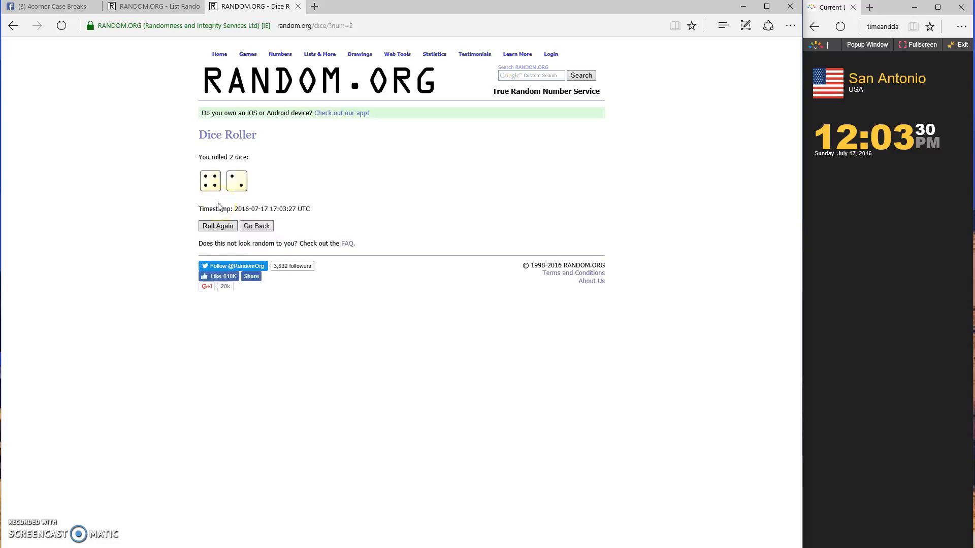
pyautogui.click(153, 6)
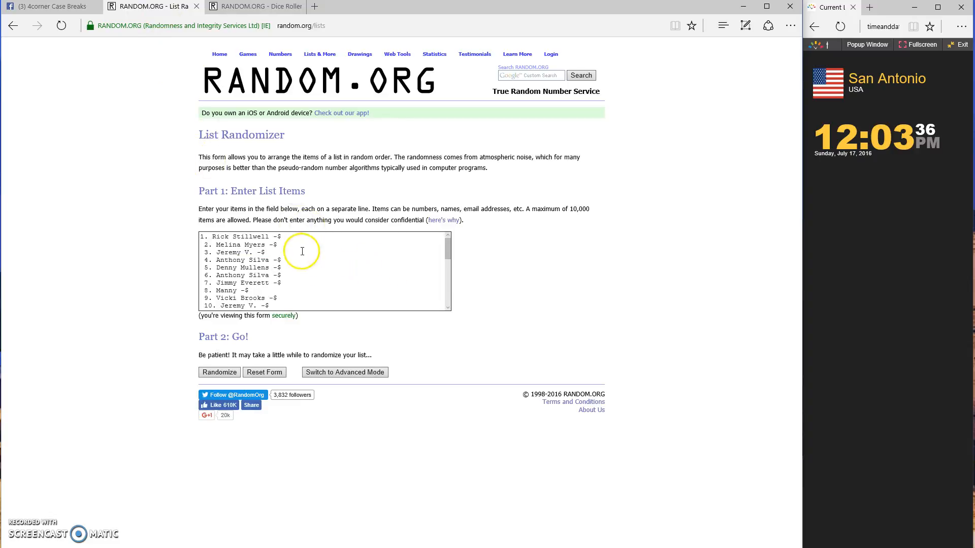
pyautogui.click(220, 373)
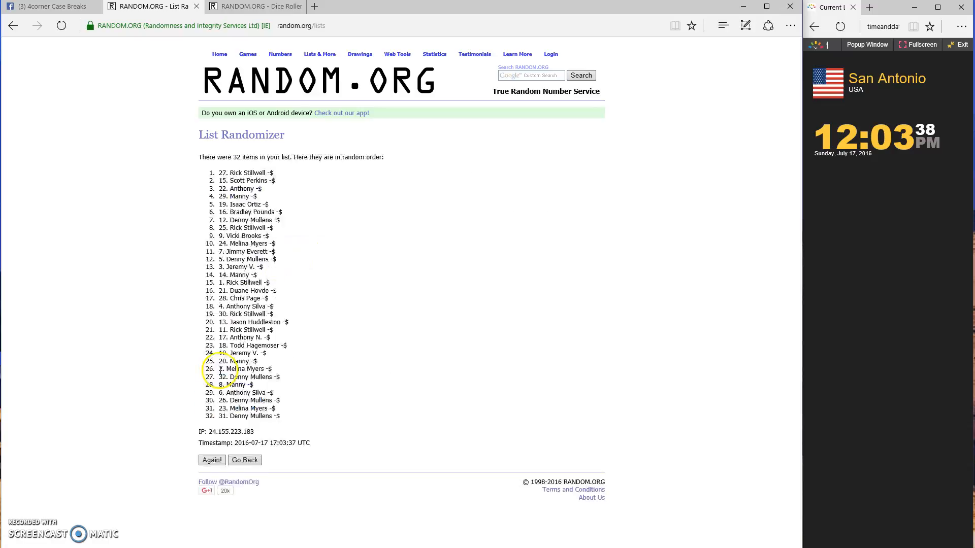
pyautogui.click(212, 460)
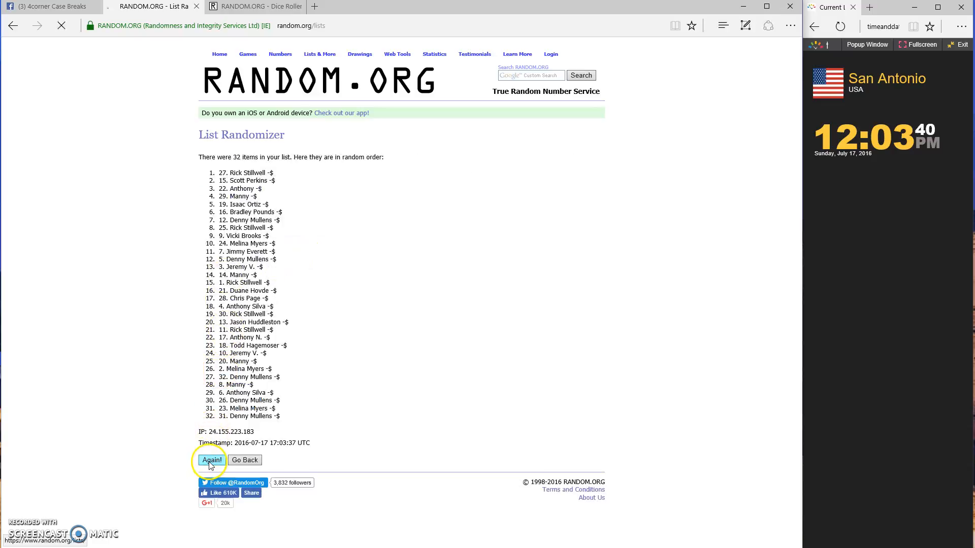
pyautogui.click(211, 460)
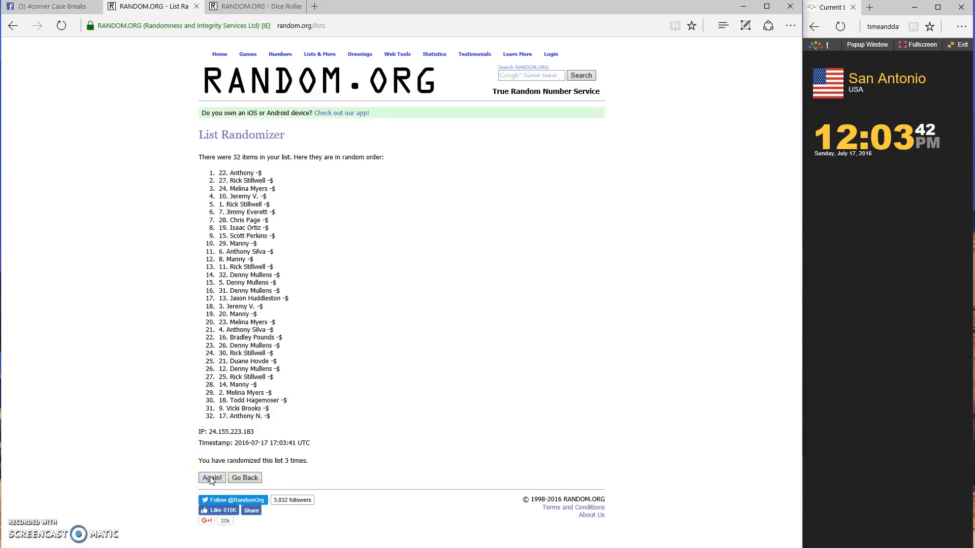
pyautogui.click(211, 478)
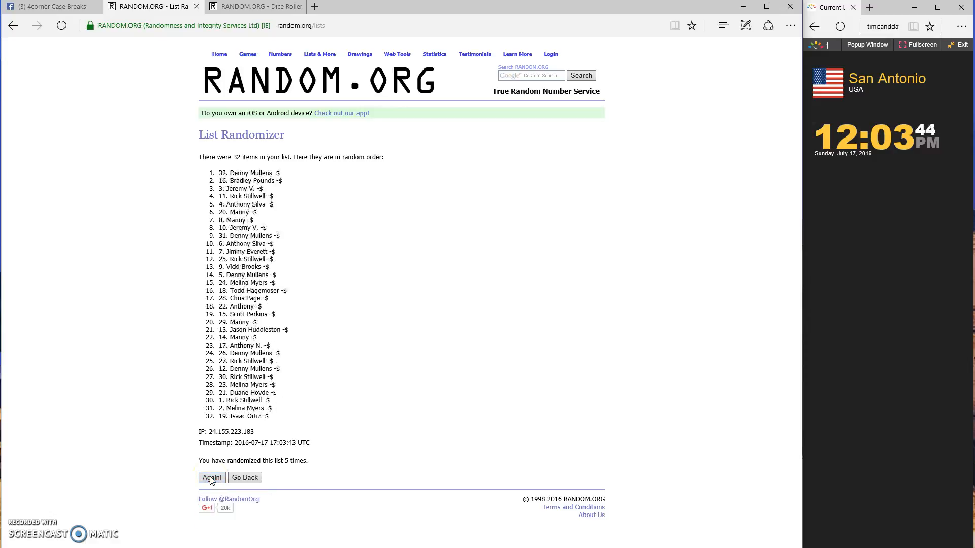
pyautogui.click(211, 477)
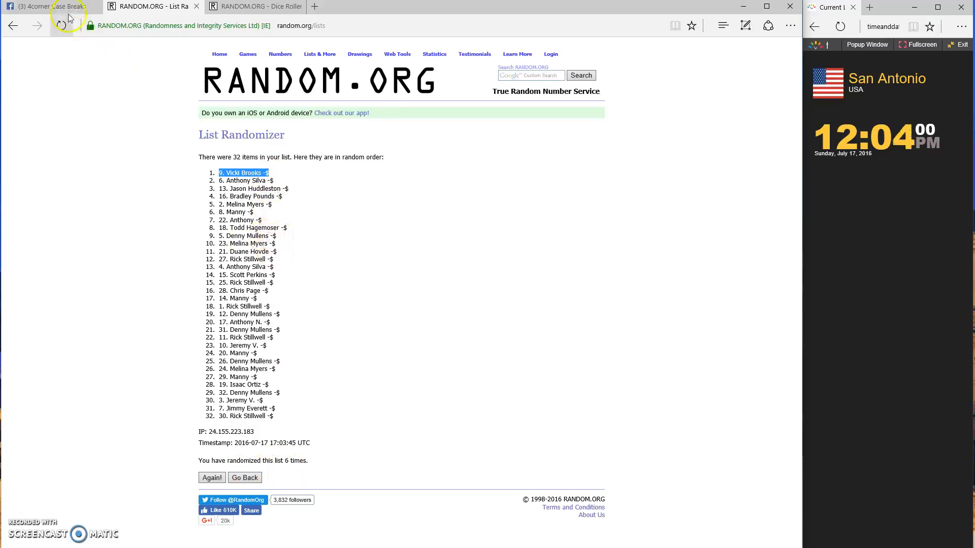
# Write the comment 'DONE' under the Facebook group break post
pyautogui.click(49, 6)
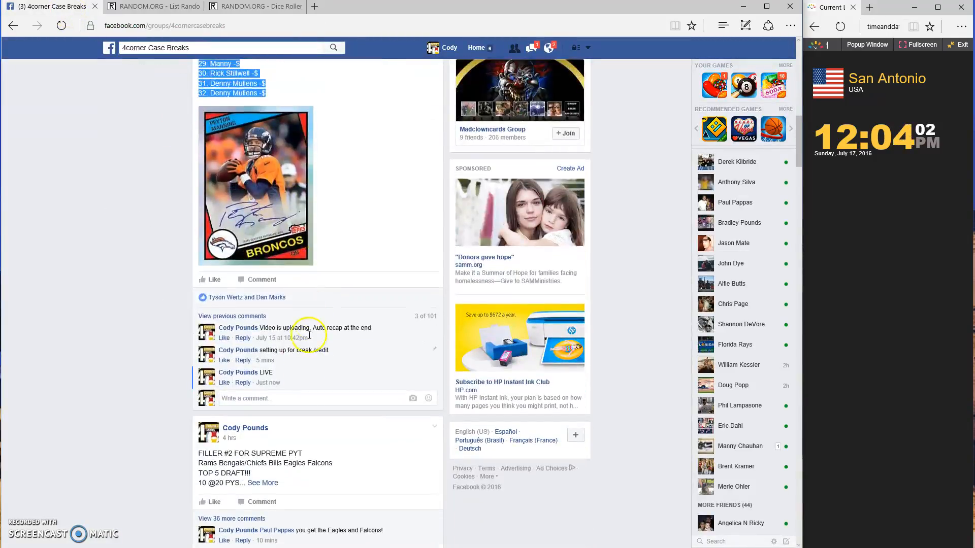
pyautogui.click(299, 398)
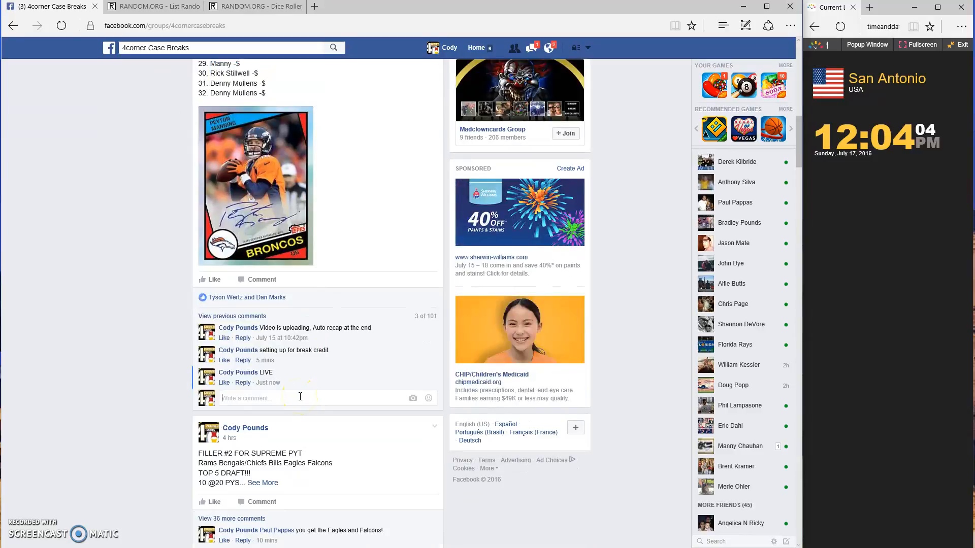
pyautogui.write('DONE')
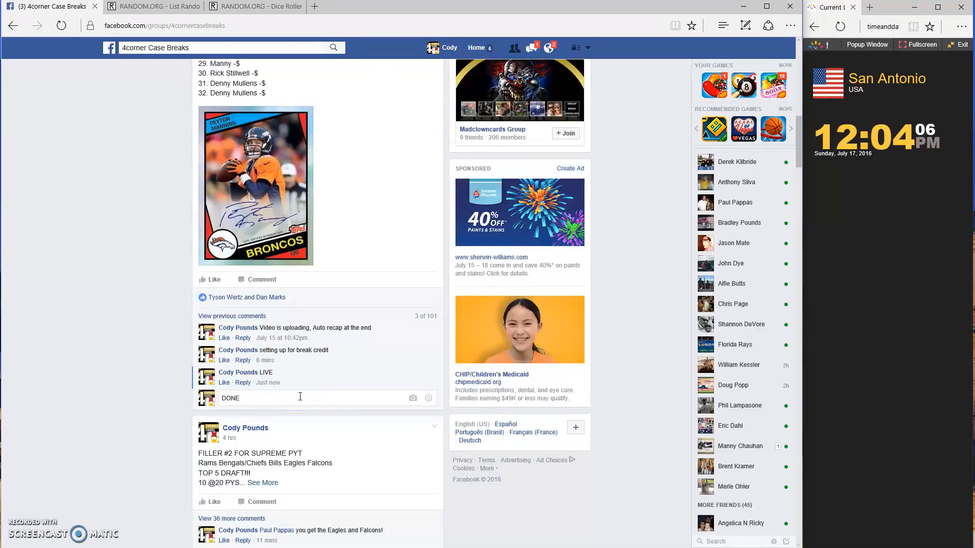